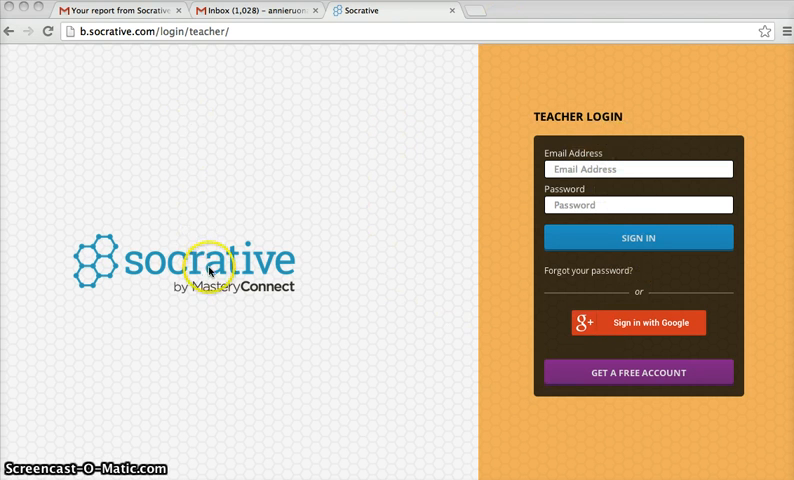
mouse_move(598, 132)
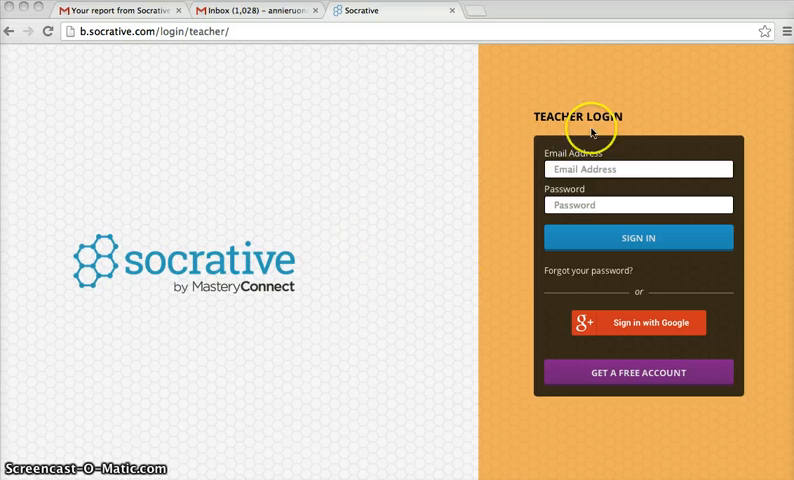
mouse_move(726, 204)
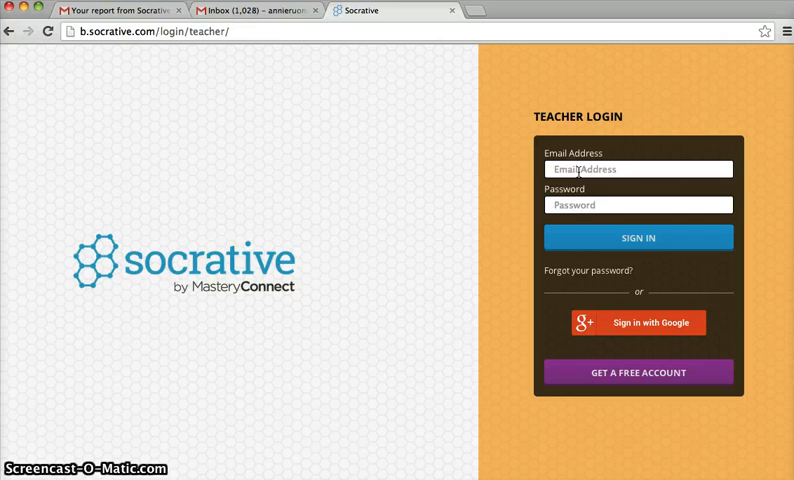
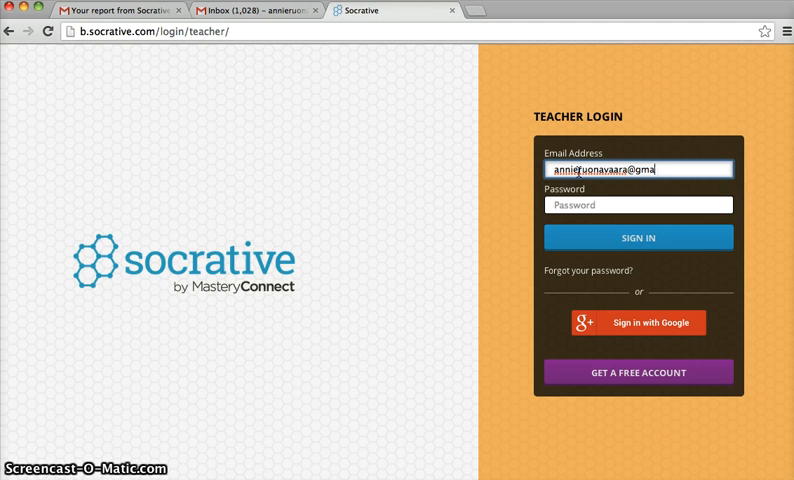
Step: Sign in with the Gmail teacher account to reach the room dashboard
click(638, 204)
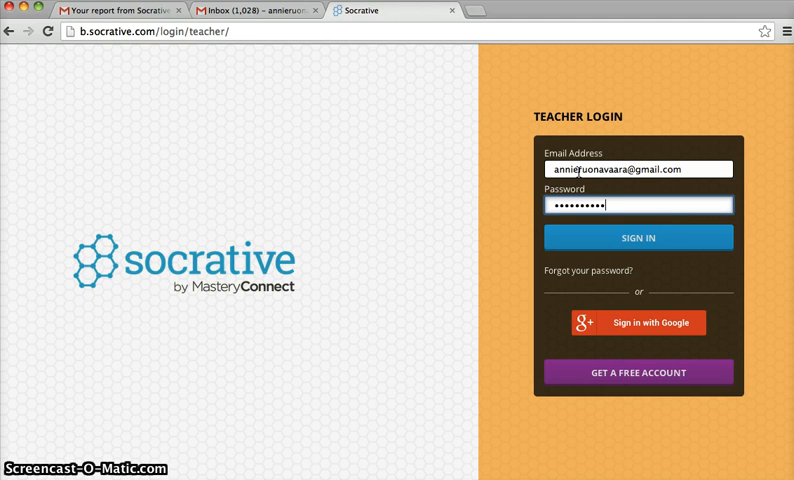
click(636, 238)
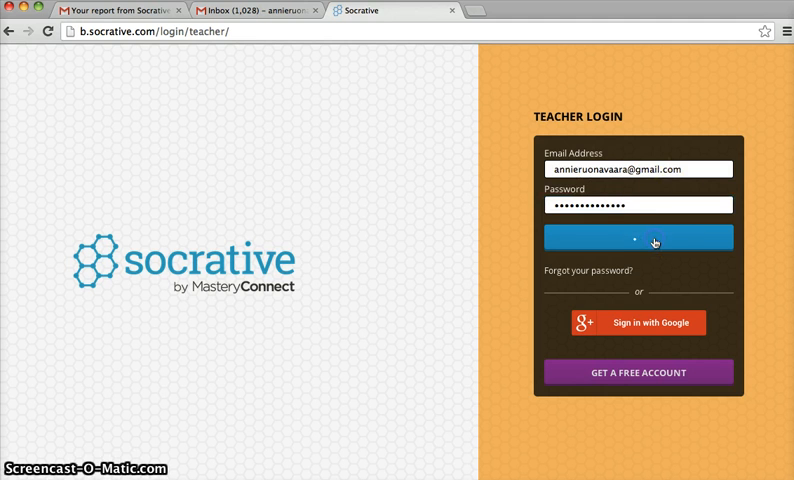
click(636, 238)
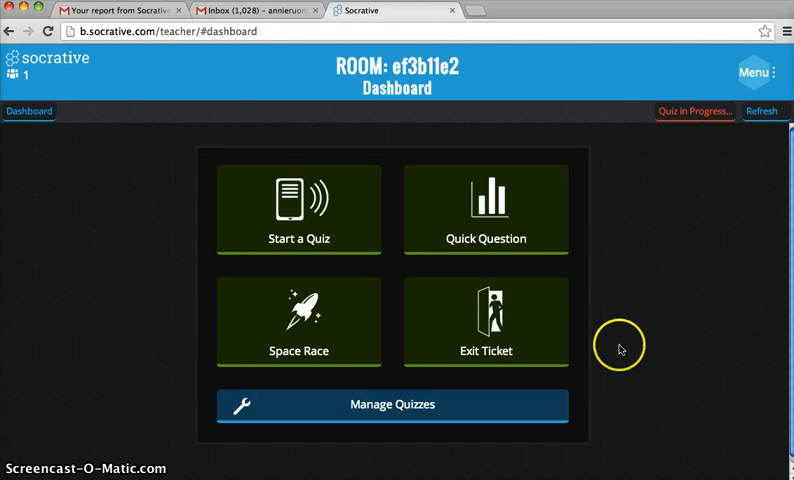
mouse_move(440, 264)
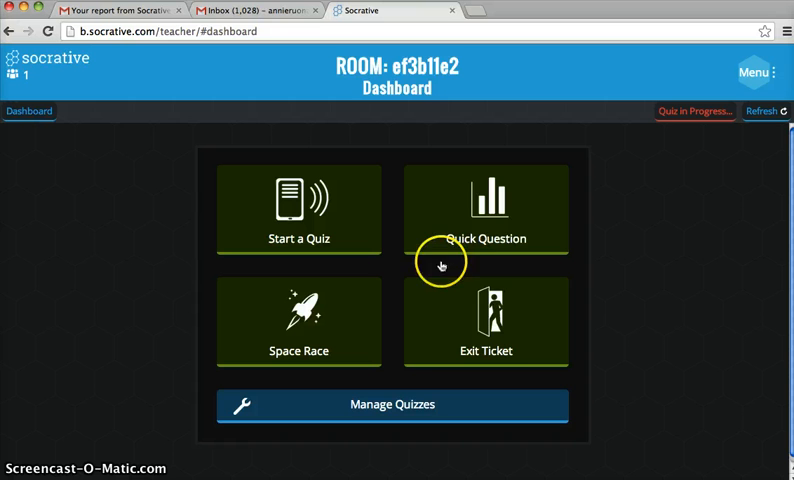
mouse_move(508, 340)
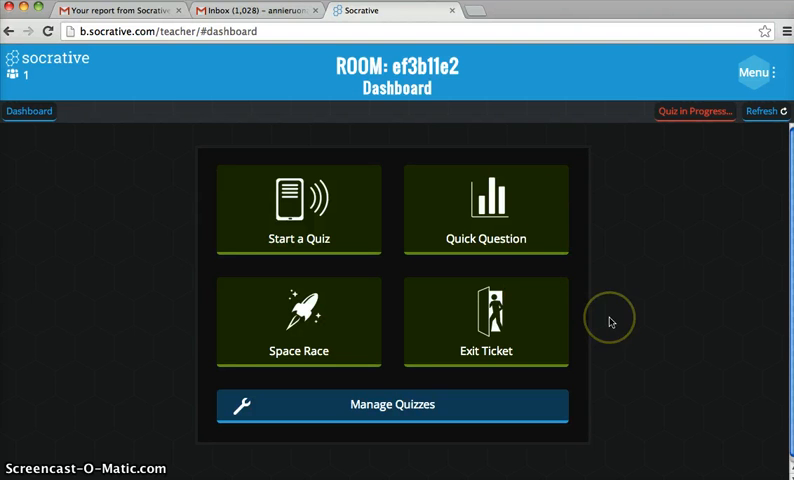
mouse_move(544, 318)
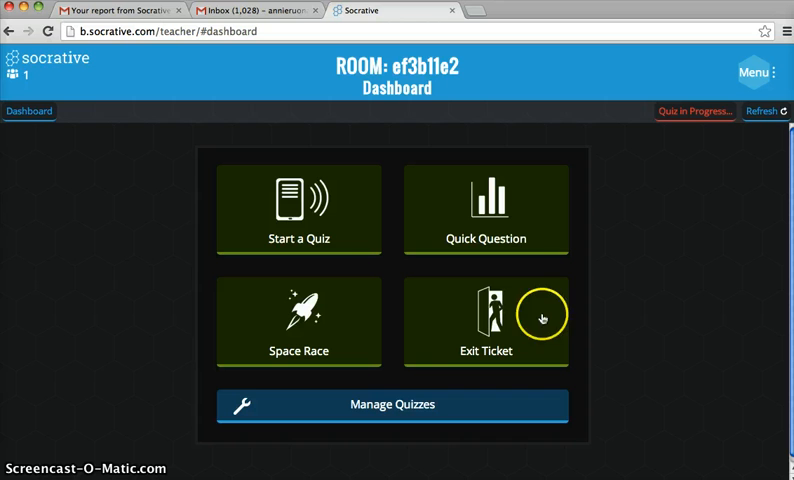
mouse_move(644, 312)
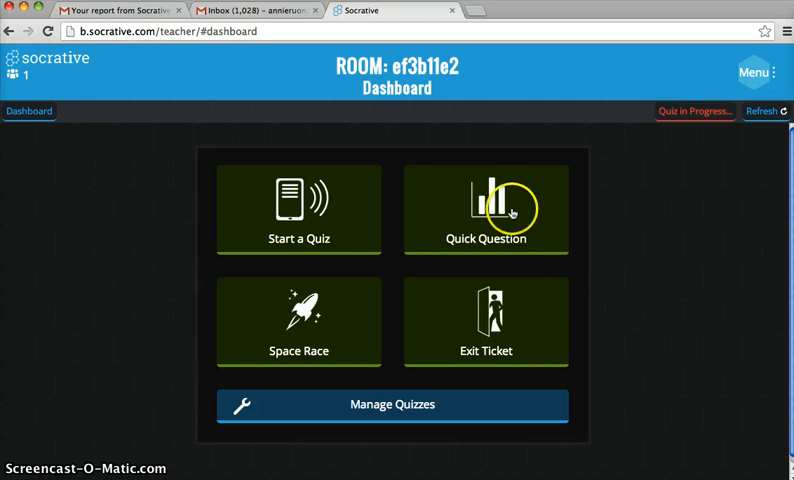
mouse_move(656, 220)
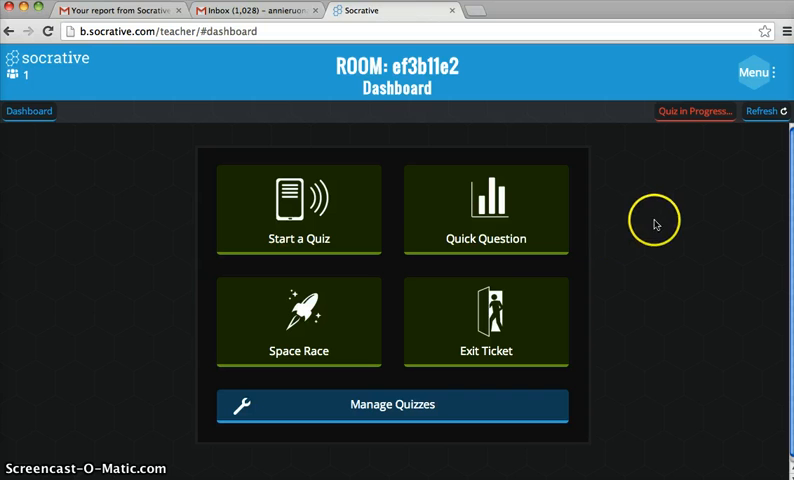
mouse_move(620, 224)
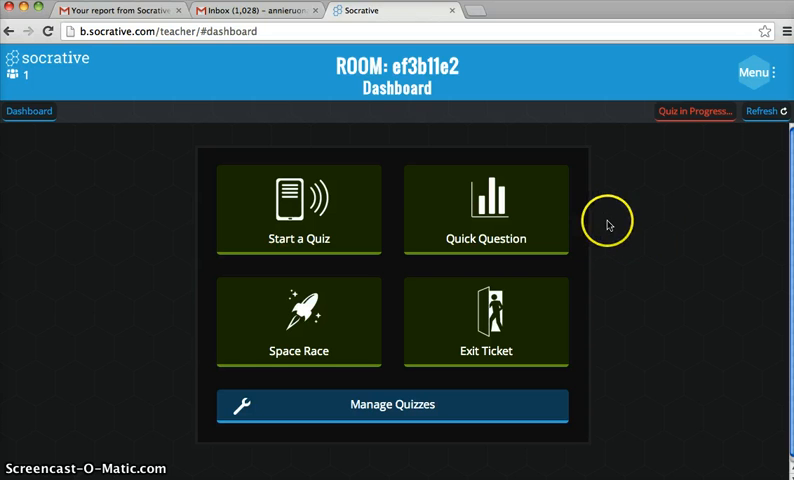
mouse_move(544, 296)
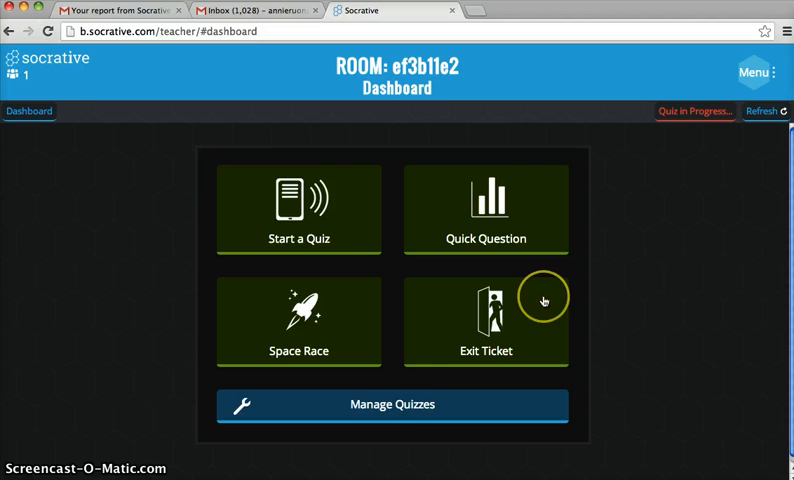
Step: Create a new quiz from Manage Quizzes and name it 'Assessment for Technology'
click(392, 404)
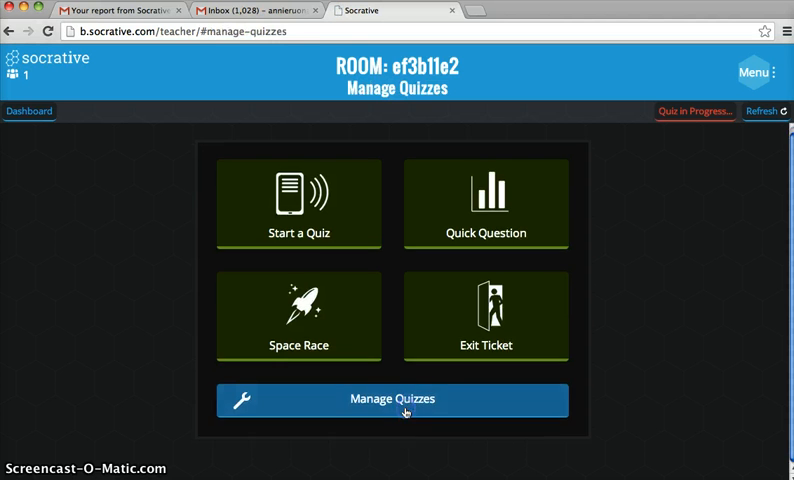
click(392, 400)
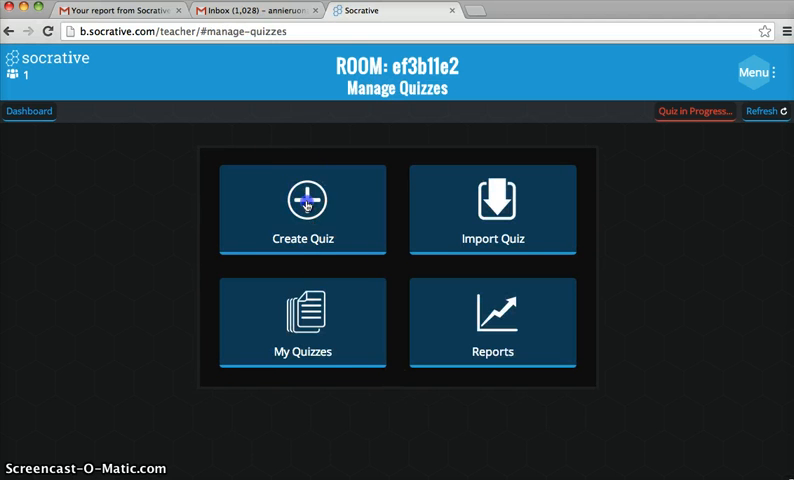
click(304, 210)
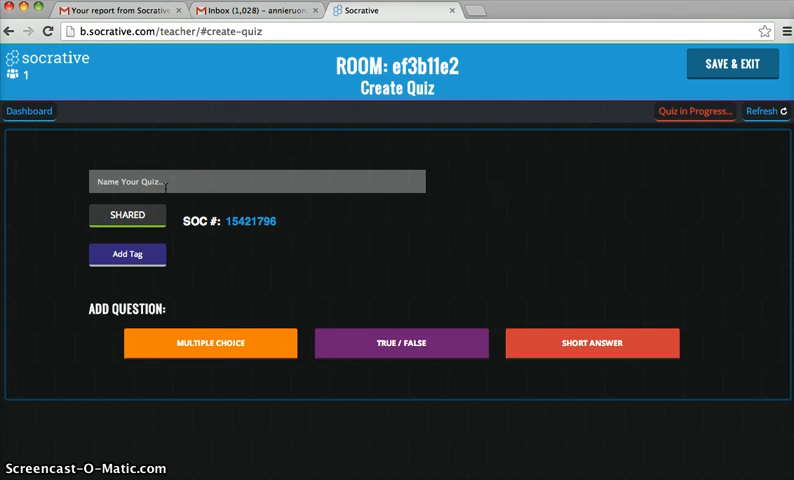
text(Assessment for Technology)
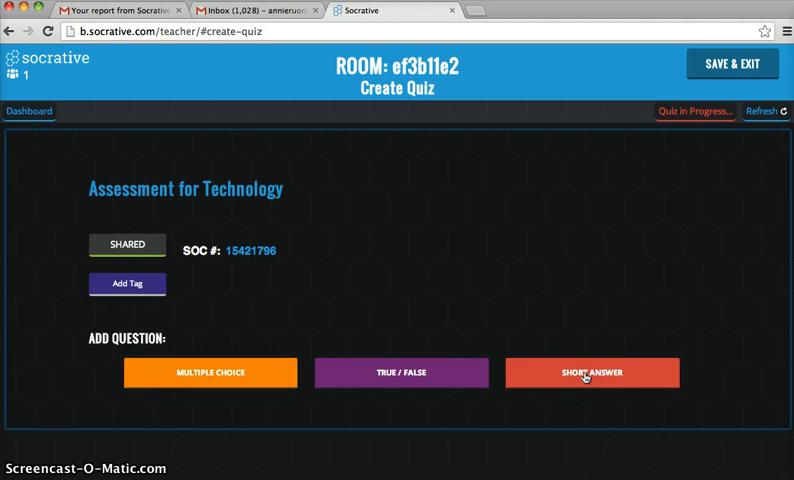
Step: Add a short-answer question asking whether students learned anything today about technology in the classroom
click(592, 372)
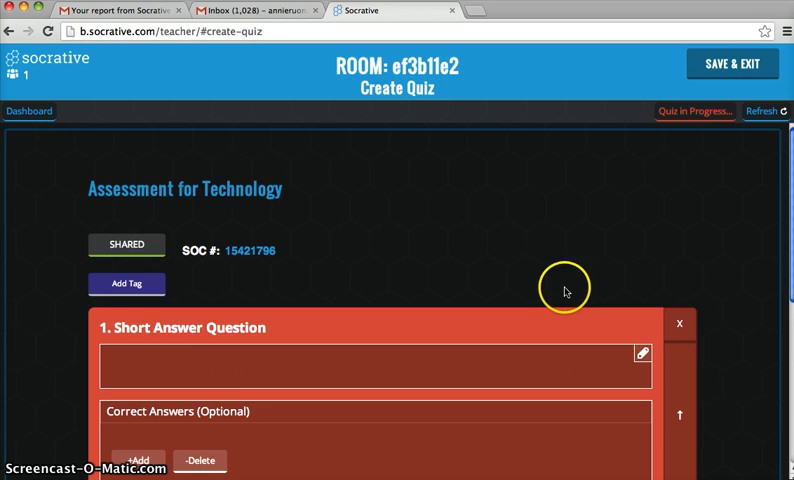
scroll(down, 3)
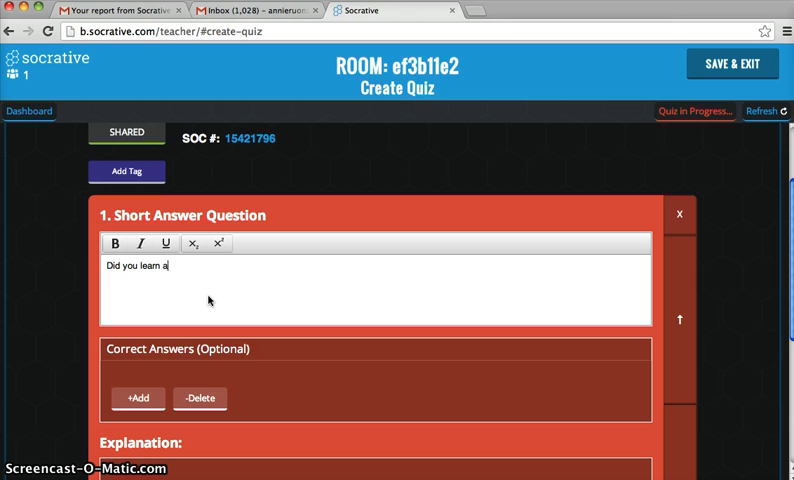
text(nything today about technology)
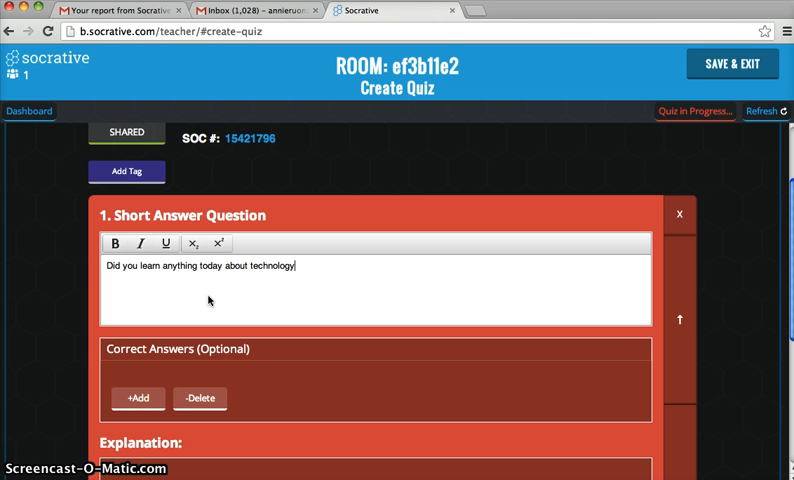
text(in the classro)
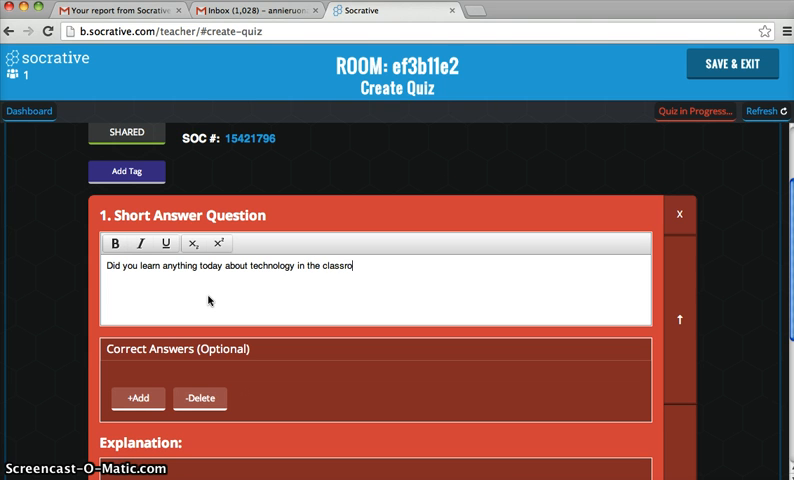
text(om?)
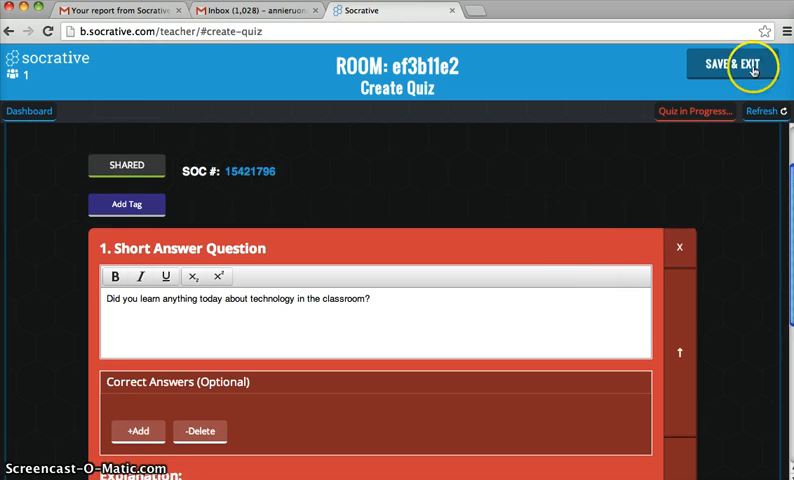
Step: Save the finished quiz and exit so it appears in My quizzes
scroll(down, 3)
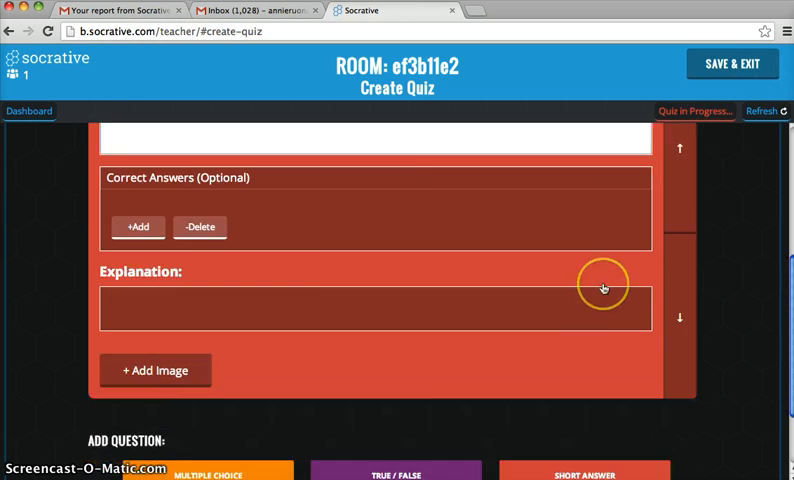
scroll(down, 3)
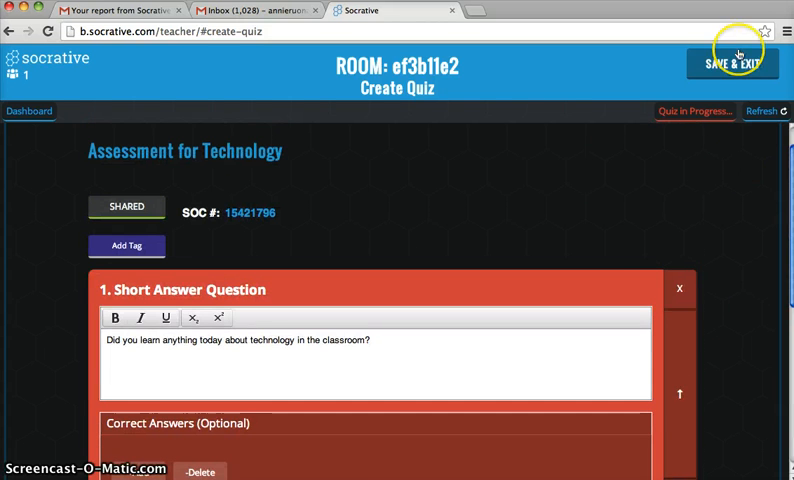
click(732, 62)
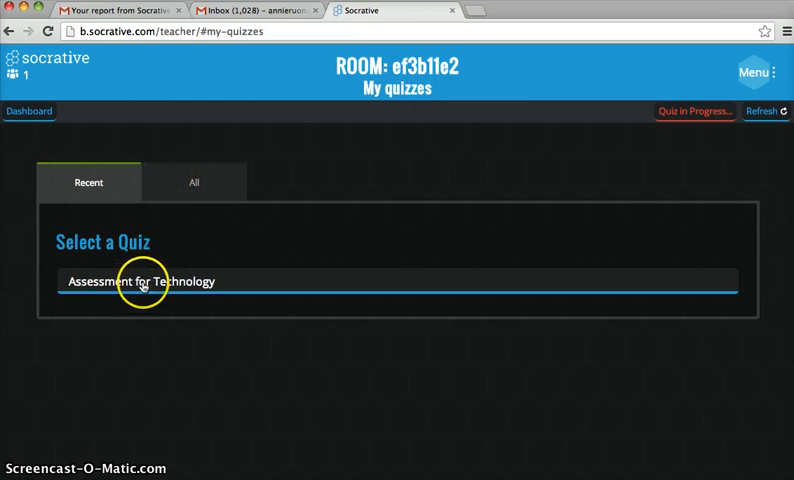
Step: From the dashboard, start Assessment for Technology live with student names disabled
click(28, 110)
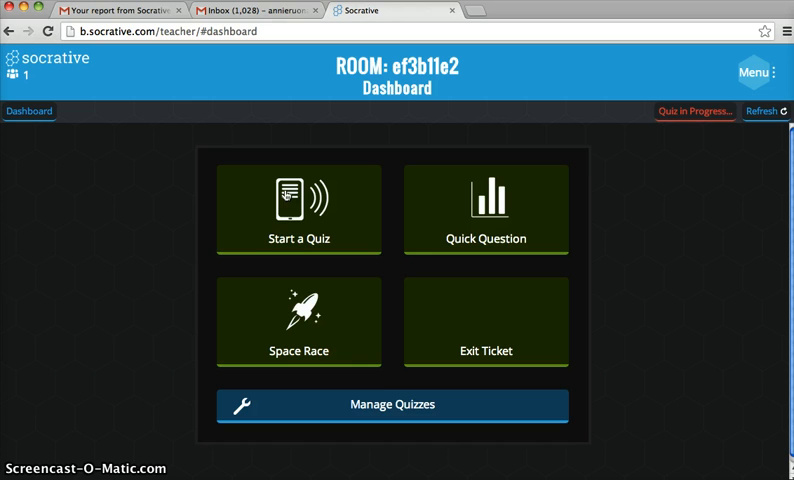
click(300, 210)
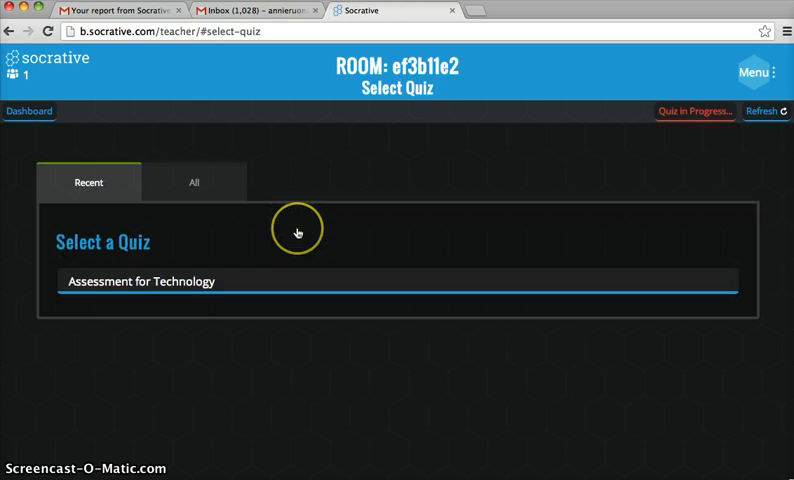
click(144, 280)
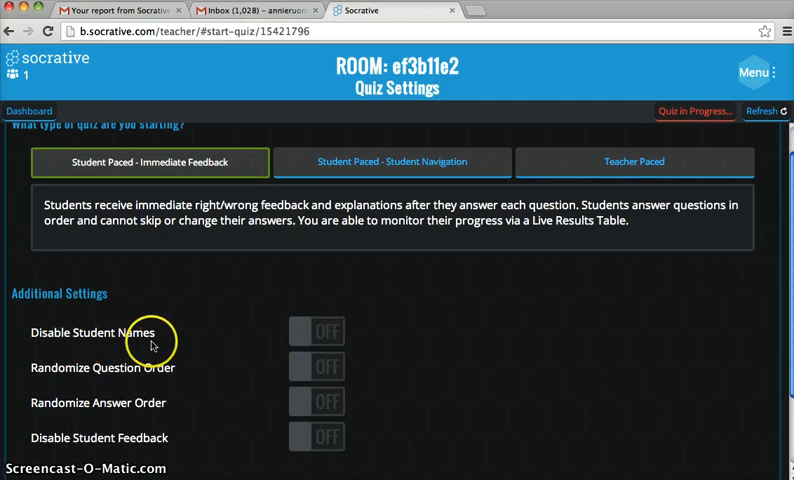
click(316, 332)
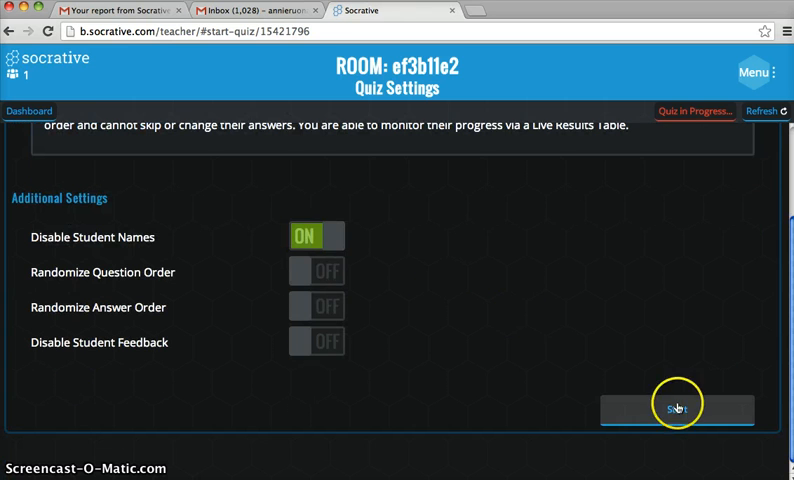
click(676, 408)
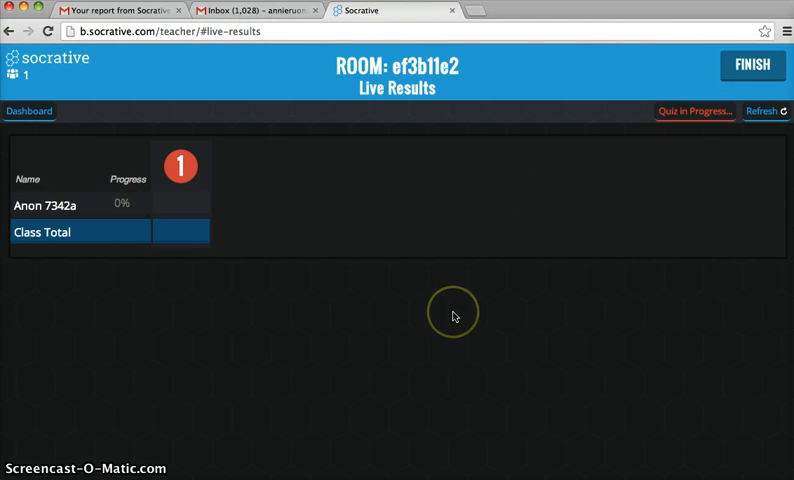
mouse_move(388, 232)
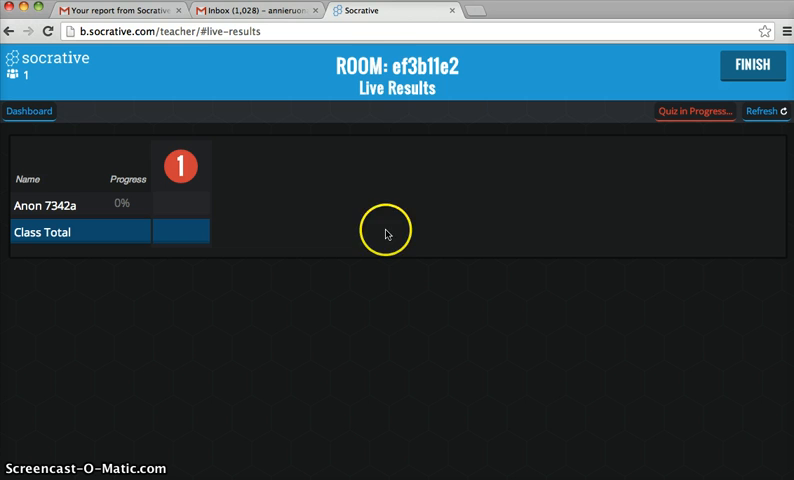
mouse_move(458, 92)
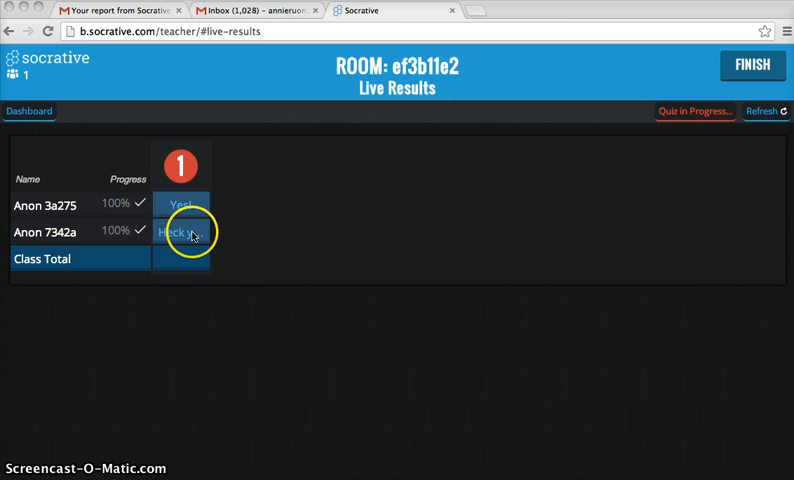
mouse_move(384, 292)
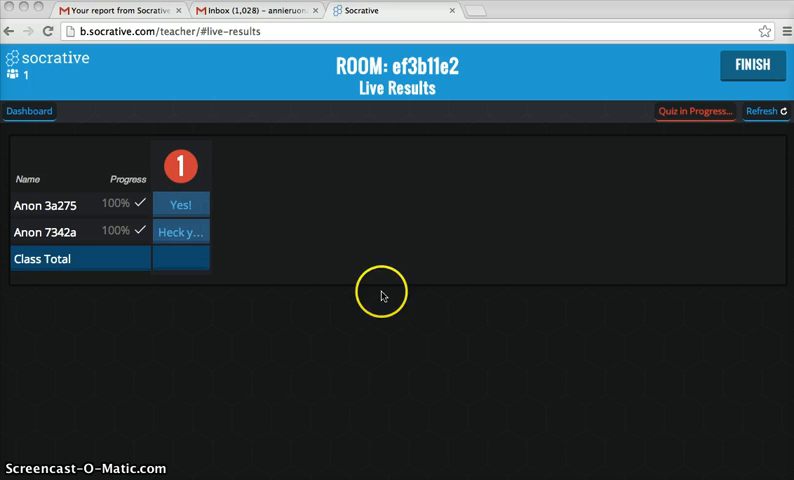
mouse_move(592, 172)
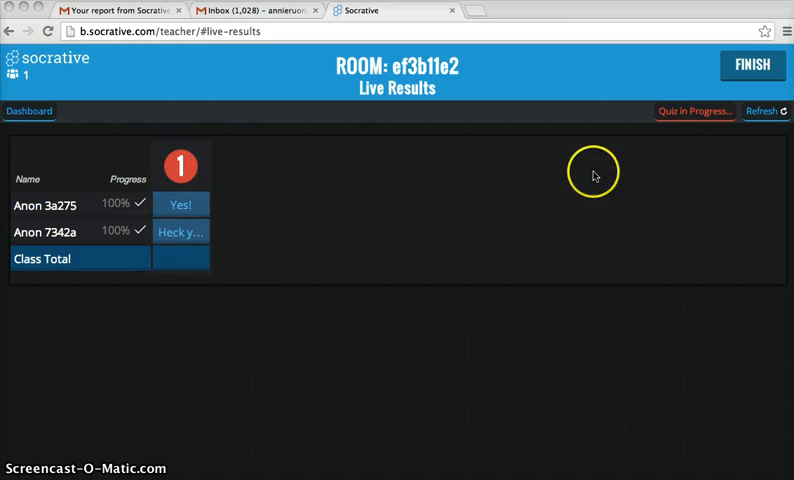
mouse_move(704, 140)
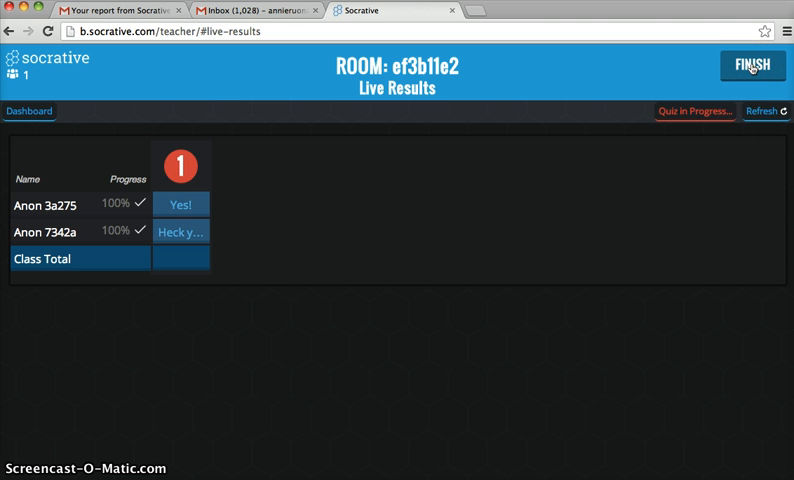
Step: Finish the live quiz to bring up the report delivery options
click(750, 64)
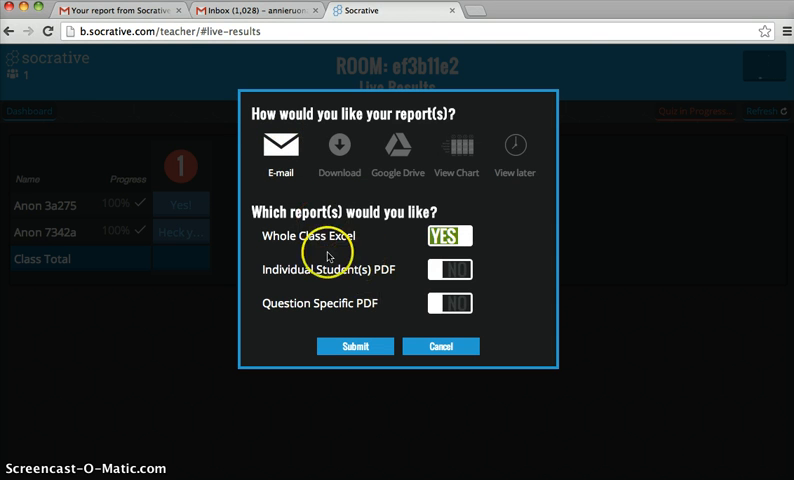
mouse_move(378, 244)
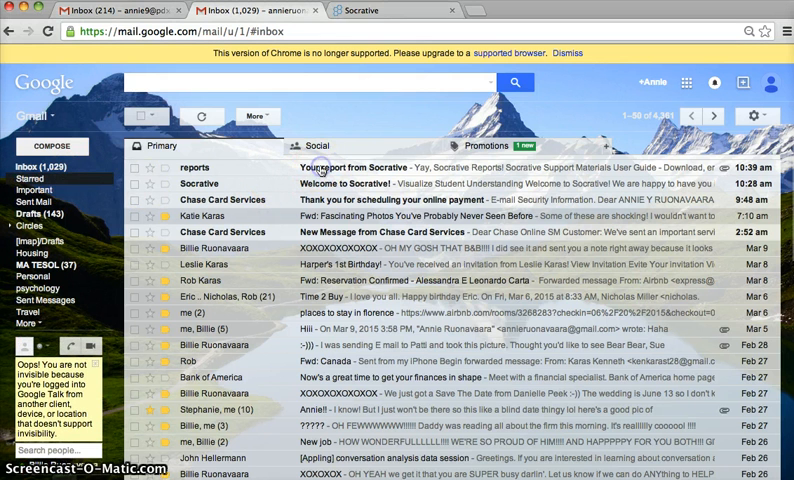
Step: Open the 'Your report from Socrative' e-mail and preview its whole-class .xlsx attachment
click(340, 168)
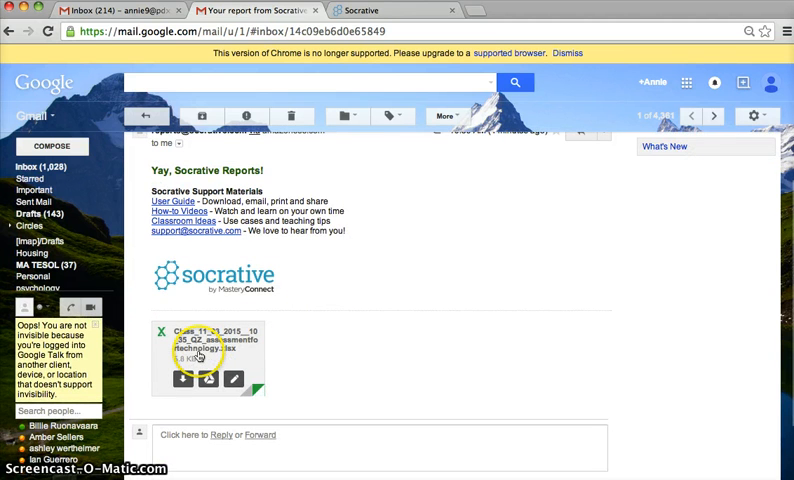
click(200, 356)
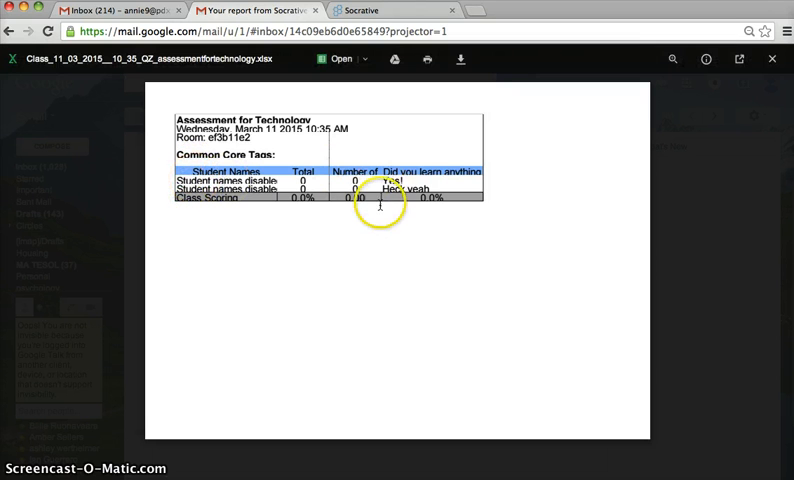
mouse_move(372, 362)
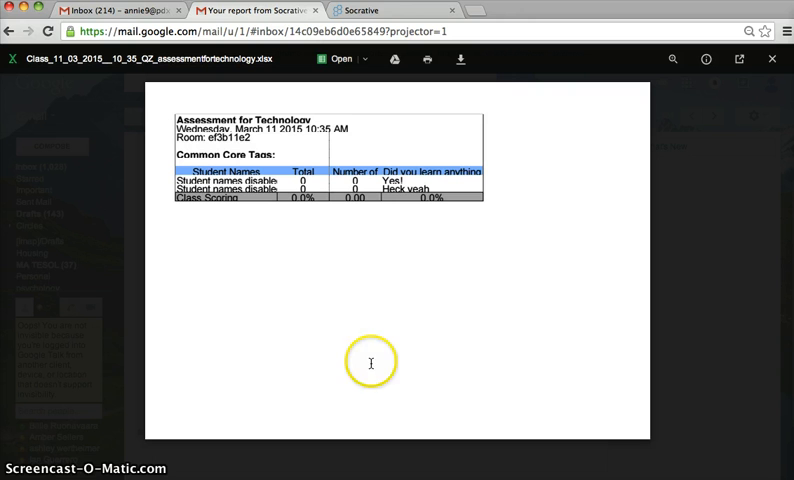
mouse_move(388, 338)
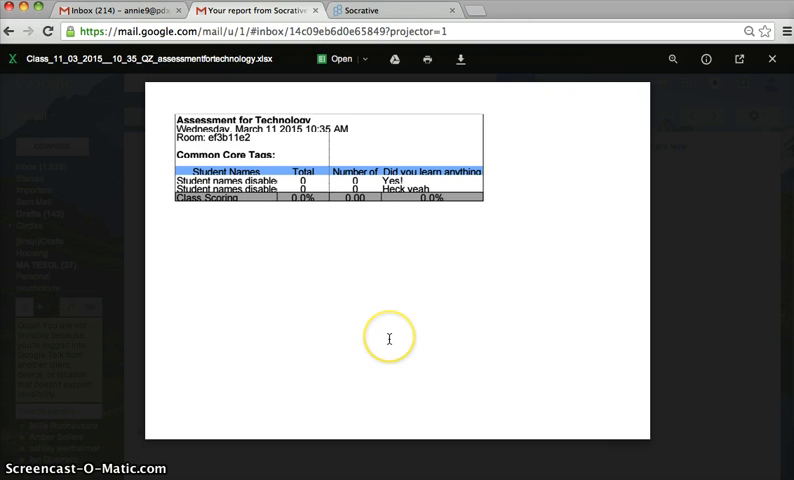
mouse_move(512, 320)
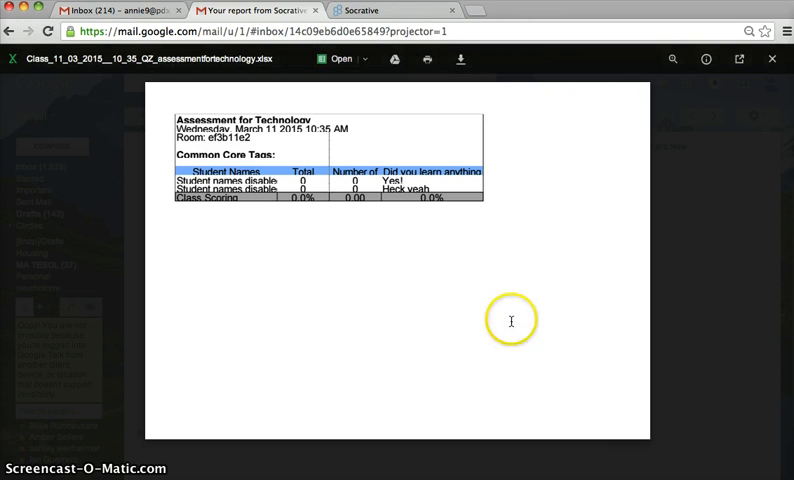
mouse_move(634, 180)
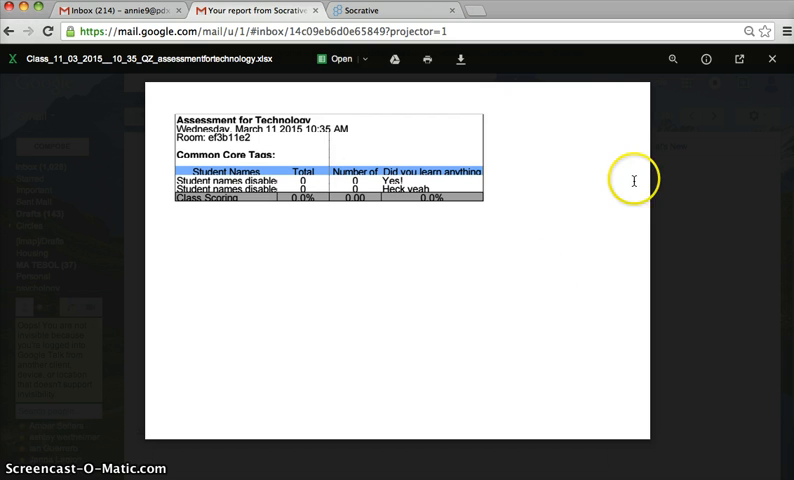